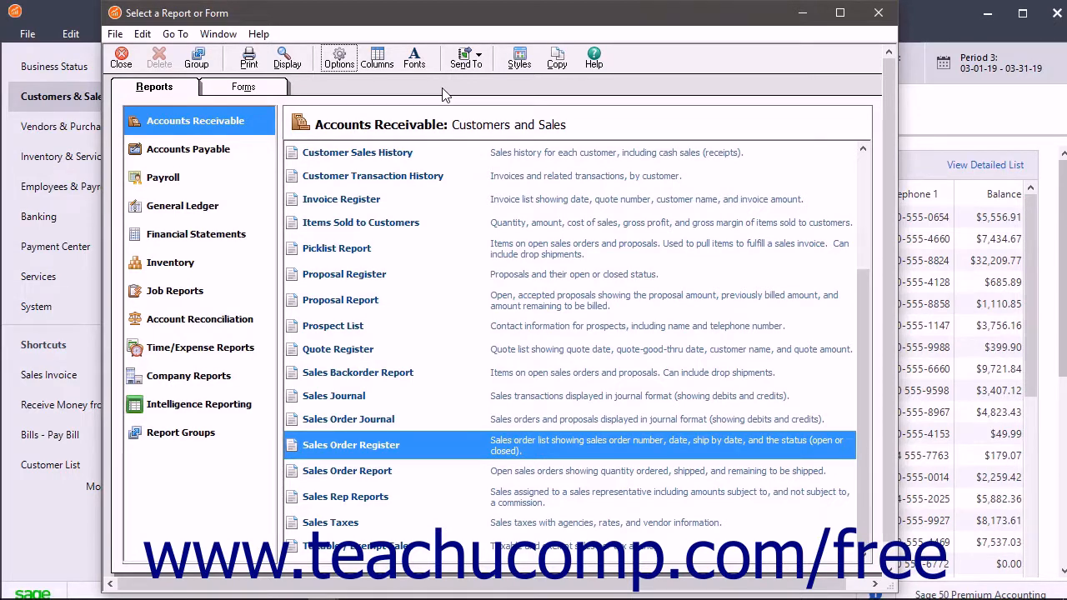
{"action": "mouse_move", "coordinate": [387, 454]}
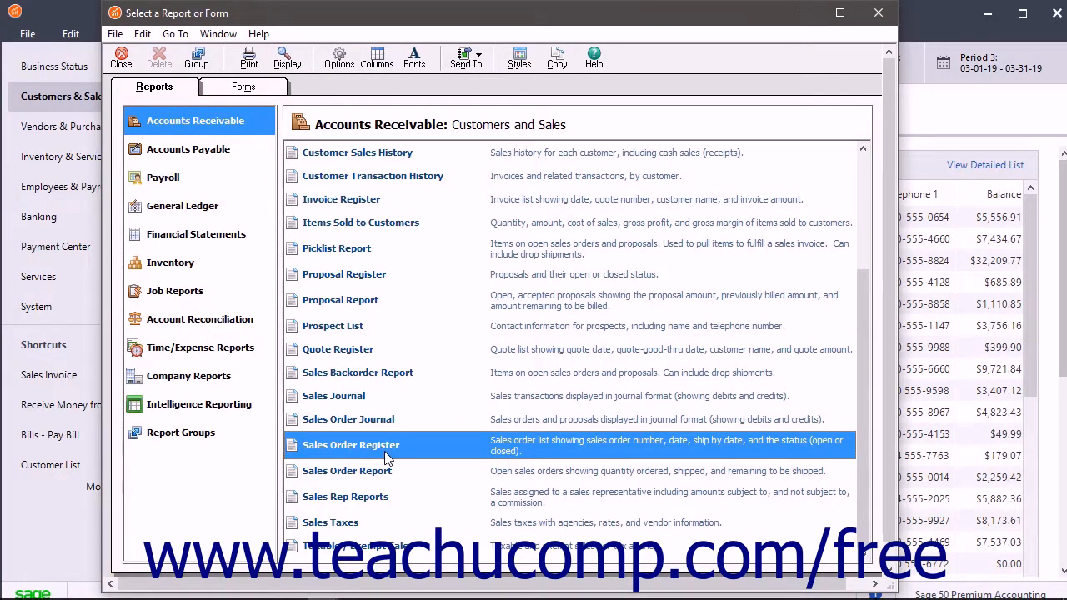
{"action": "mouse_move", "coordinate": [339, 57]}
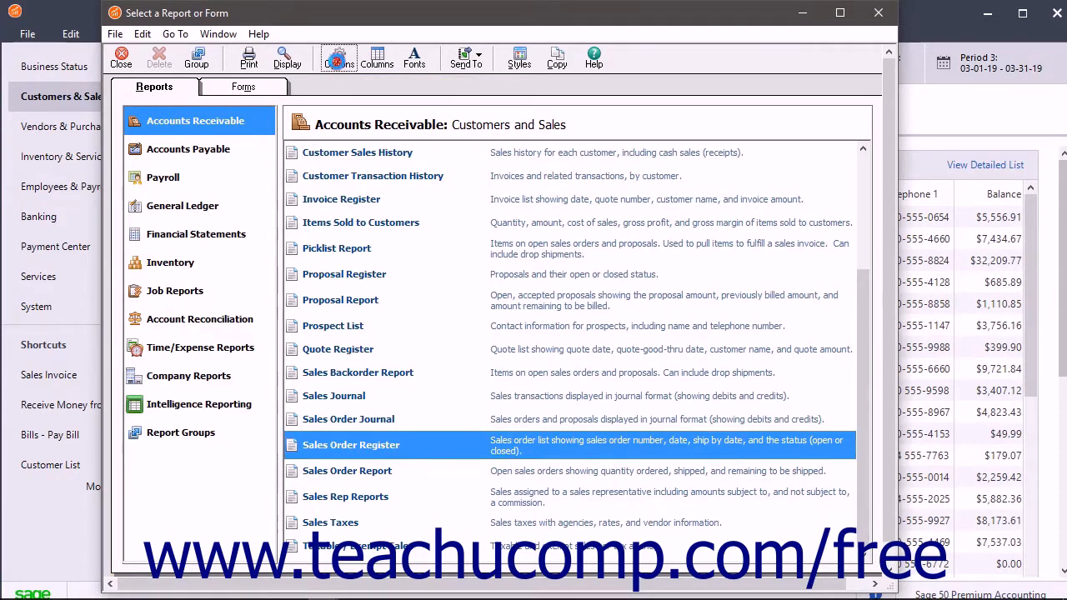
Filter the Sales Order Register to only Closed sales orders in Modify Report
{"action": "double_click", "coordinate": [350, 443]}
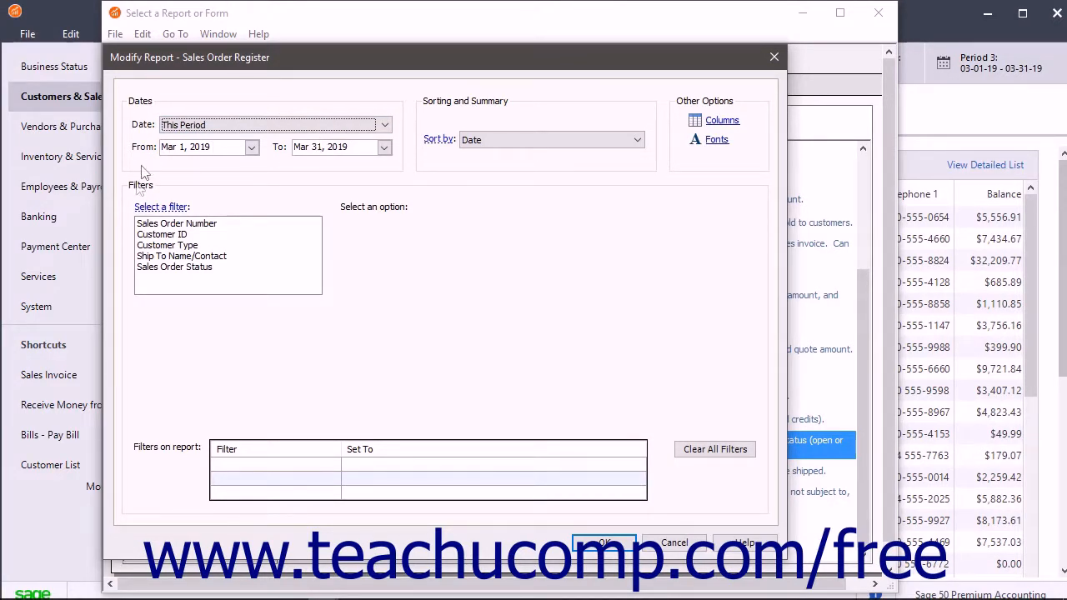
{"action": "mouse_move", "coordinate": [140, 183]}
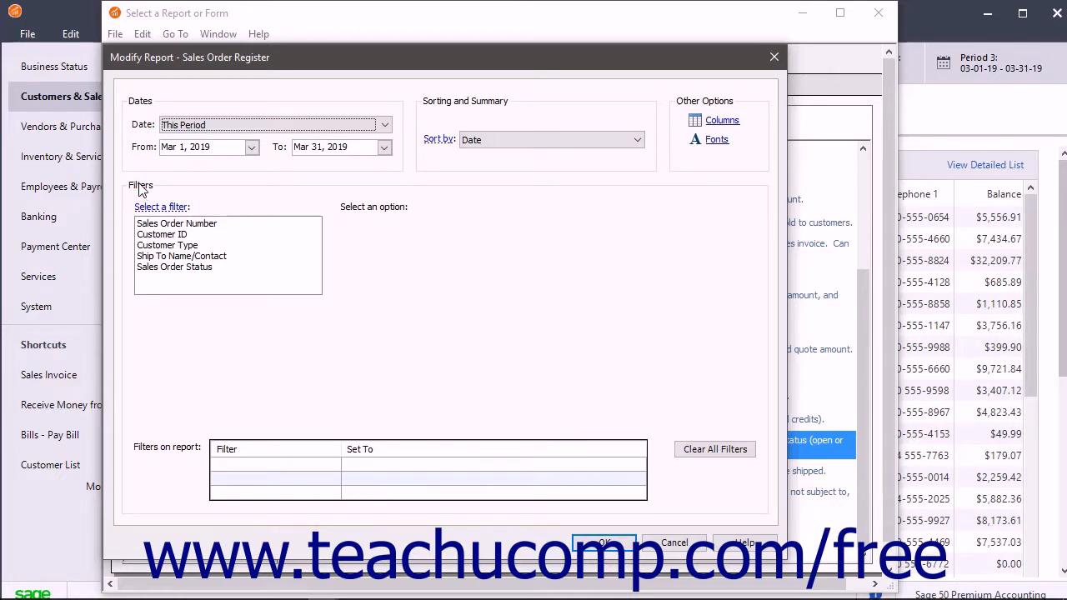
{"action": "mouse_move", "coordinate": [184, 267]}
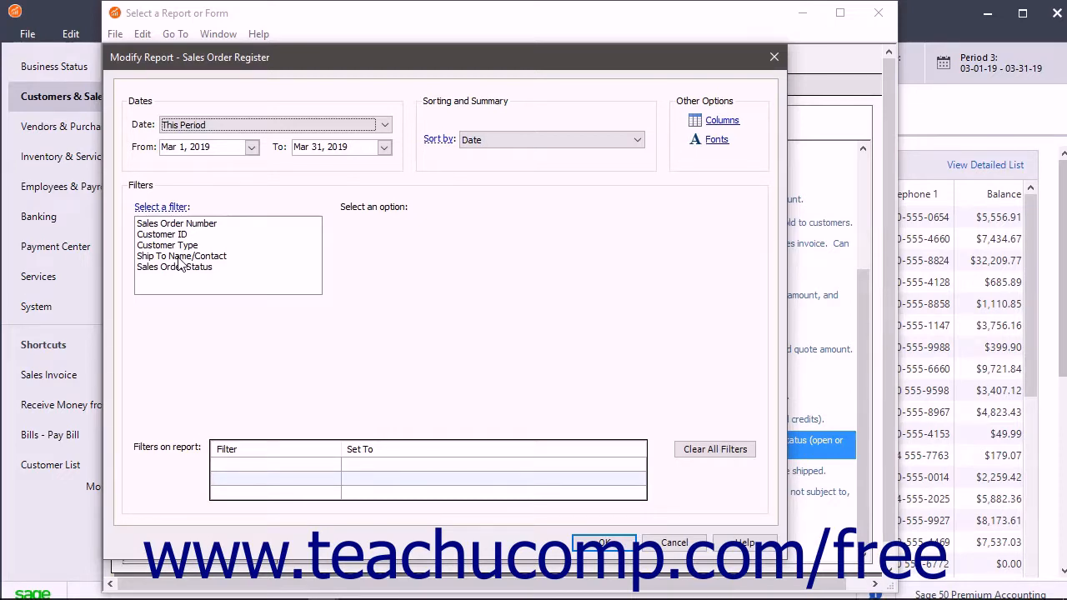
{"action": "left_click", "coordinate": [174, 267]}
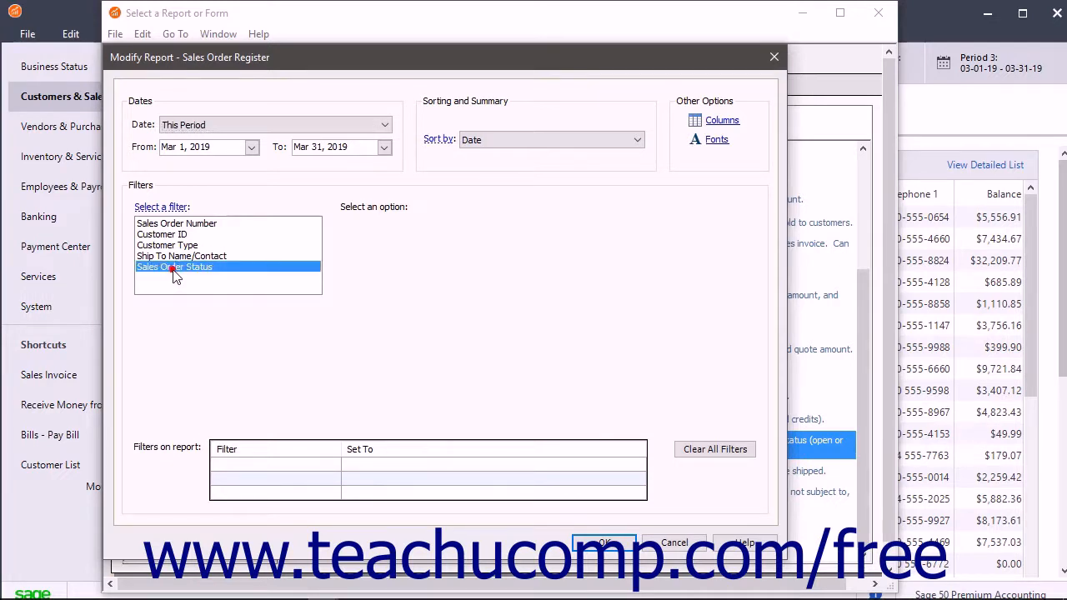
{"action": "left_click", "coordinate": [173, 266]}
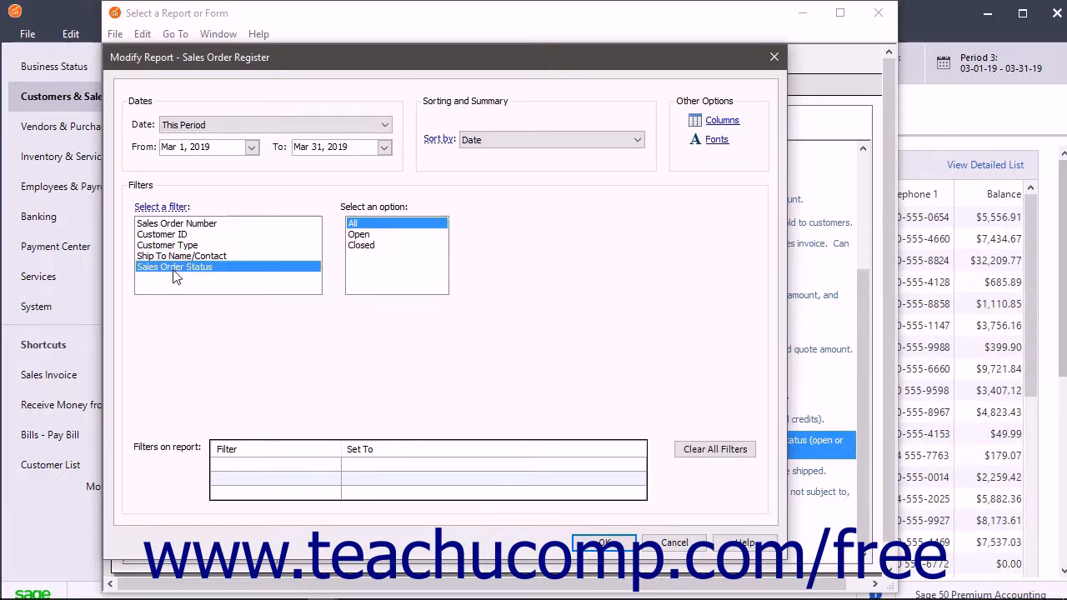
{"action": "mouse_move", "coordinate": [204, 270]}
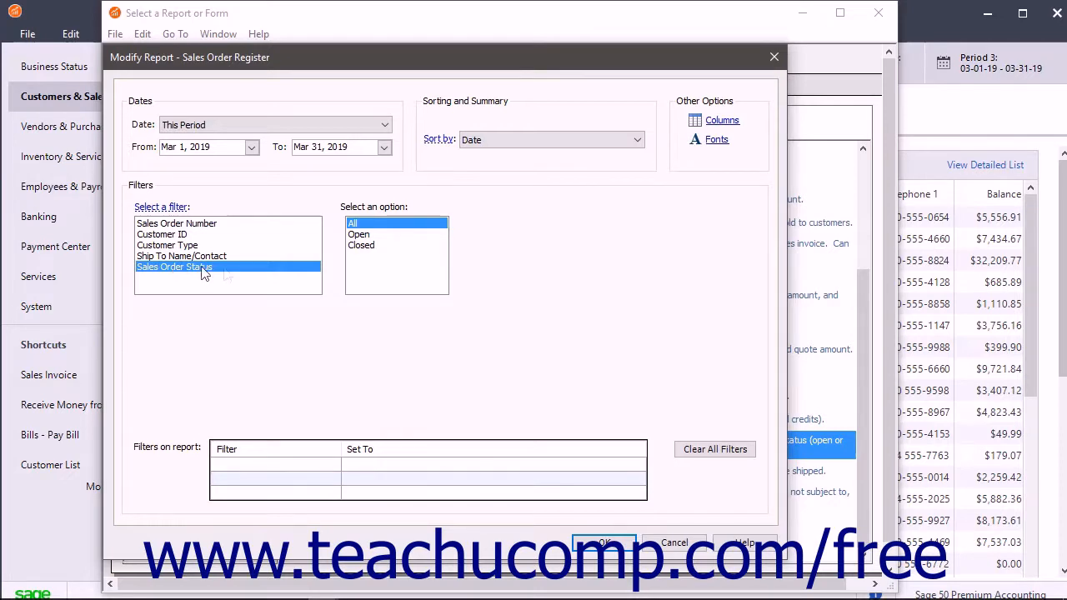
{"action": "mouse_move", "coordinate": [377, 252]}
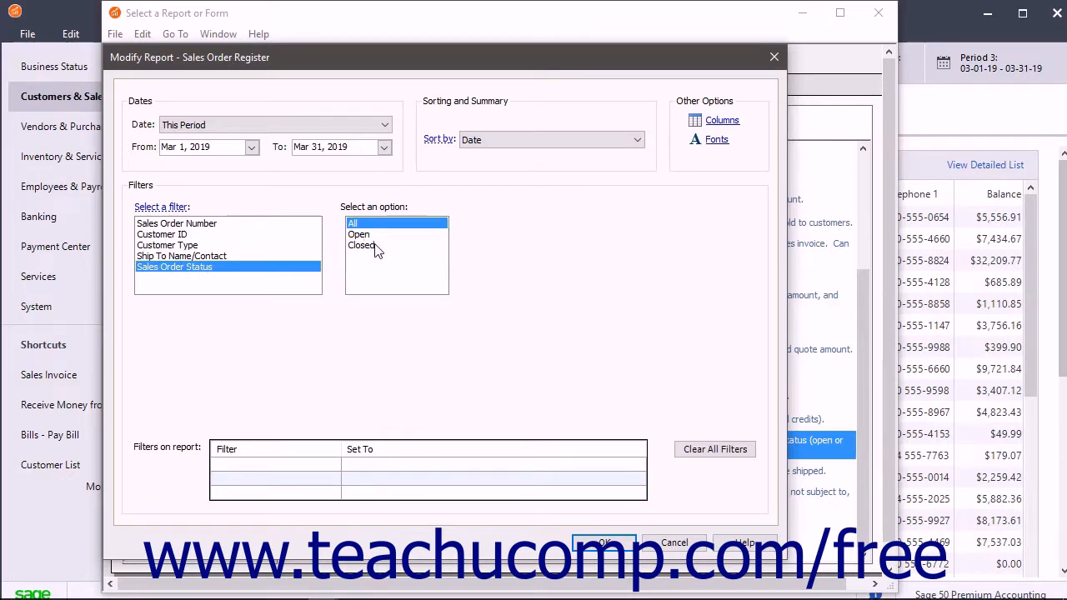
{"action": "left_click", "coordinate": [362, 245]}
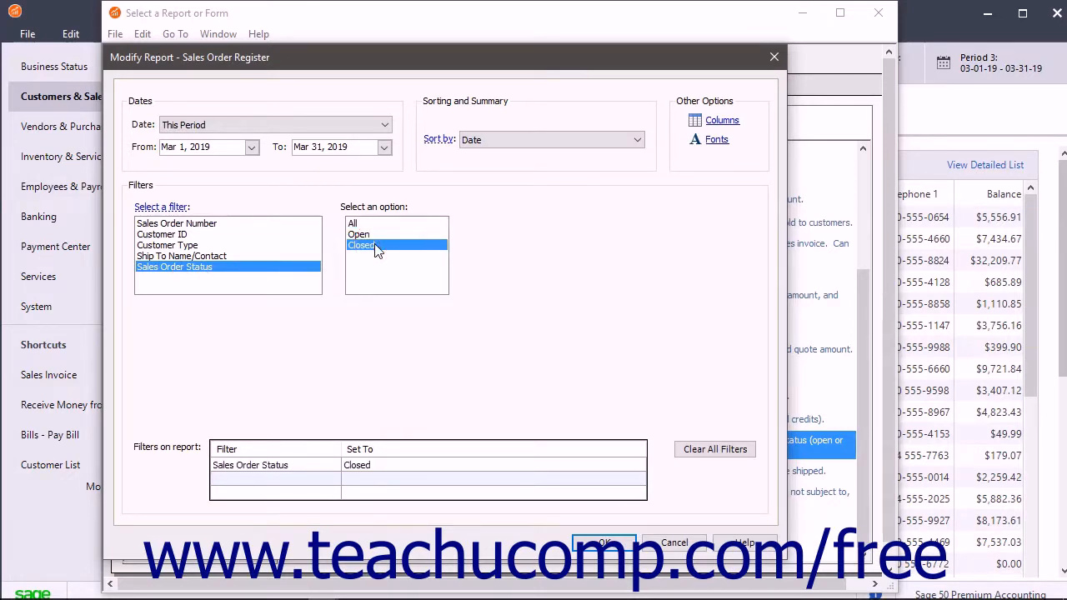
{"action": "mouse_move", "coordinate": [217, 420]}
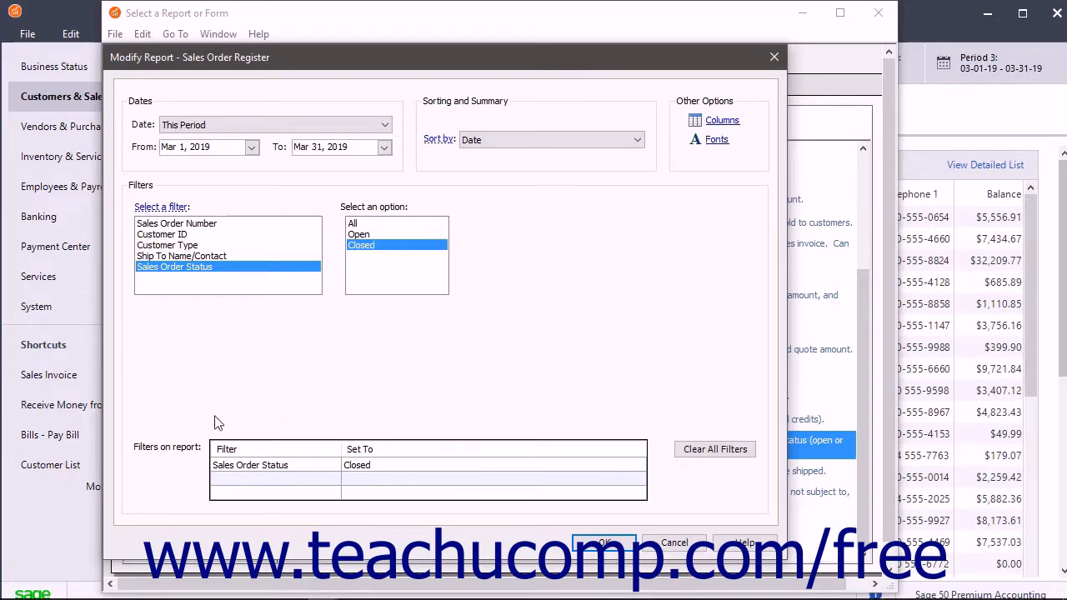
{"action": "mouse_move", "coordinate": [207, 453]}
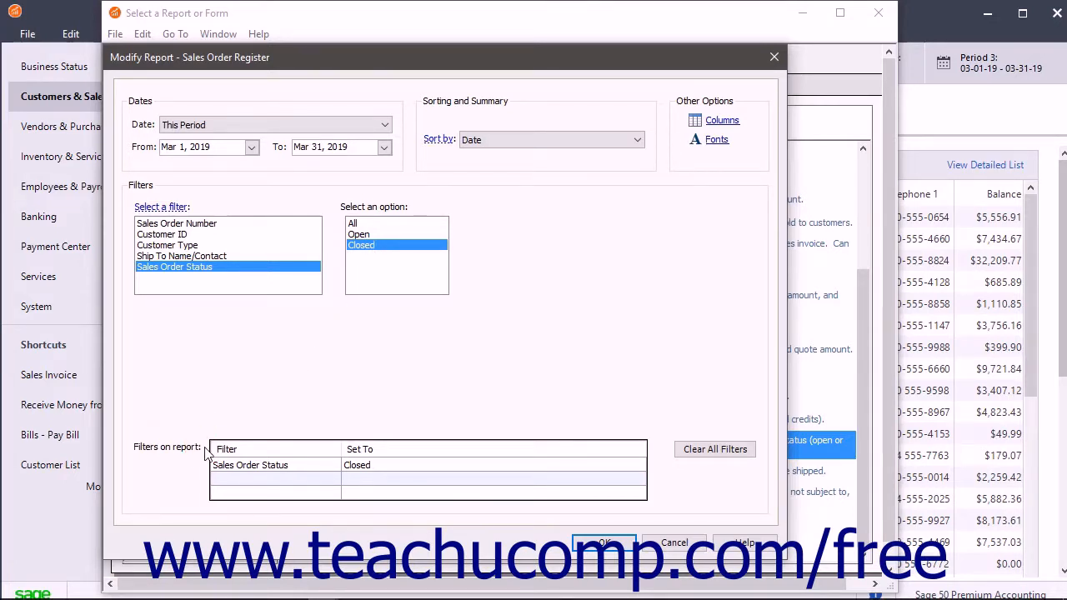
{"action": "mouse_move", "coordinate": [223, 309]}
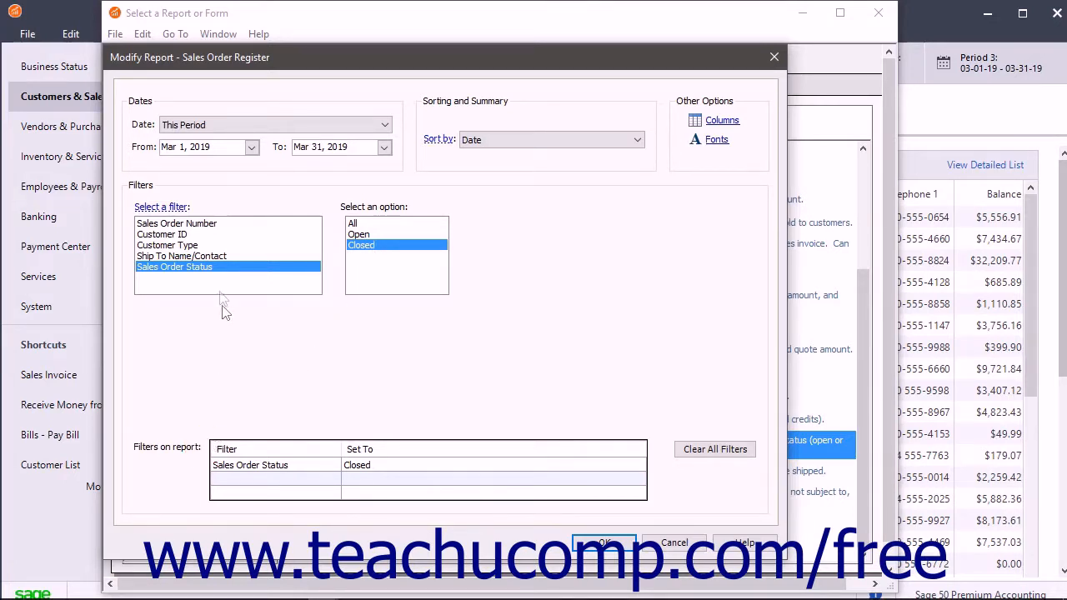
{"action": "left_click", "coordinate": [160, 234]}
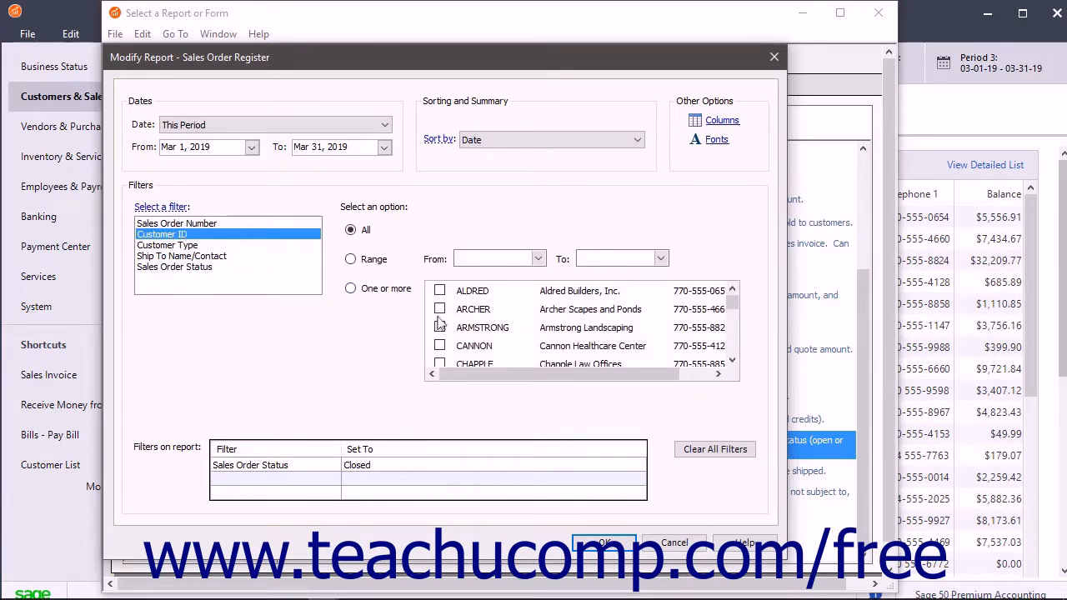
{"action": "left_click", "coordinate": [440, 327]}
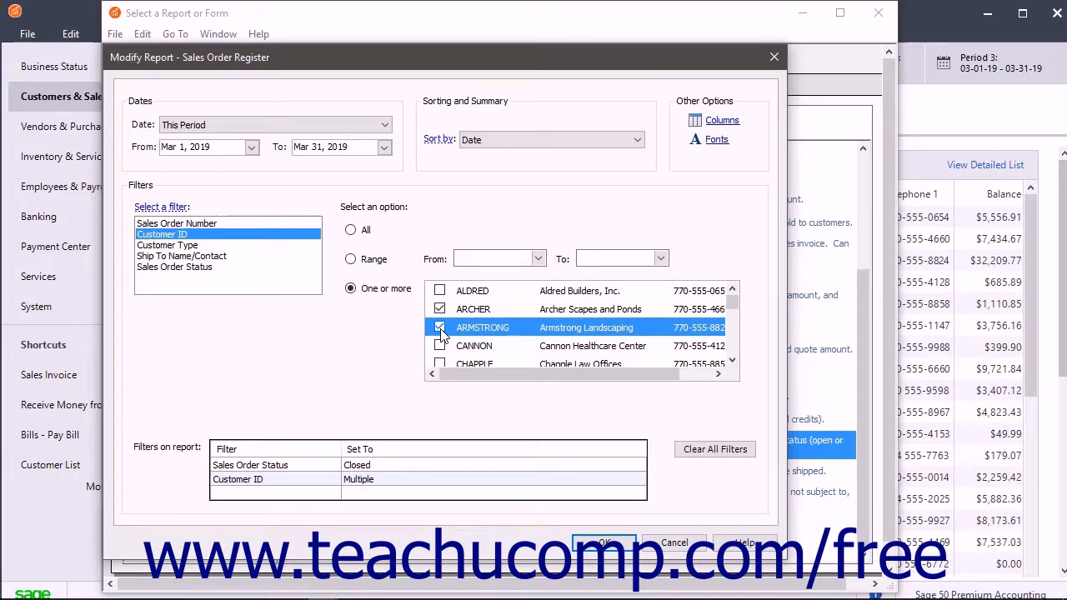
{"action": "left_click", "coordinate": [440, 327]}
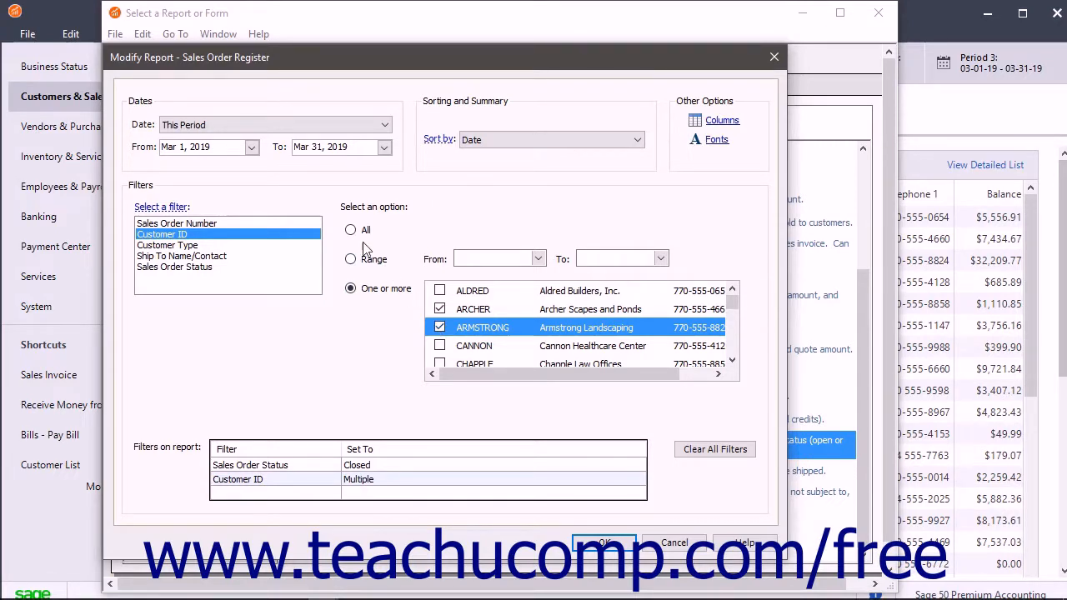
{"action": "left_click", "coordinate": [350, 230]}
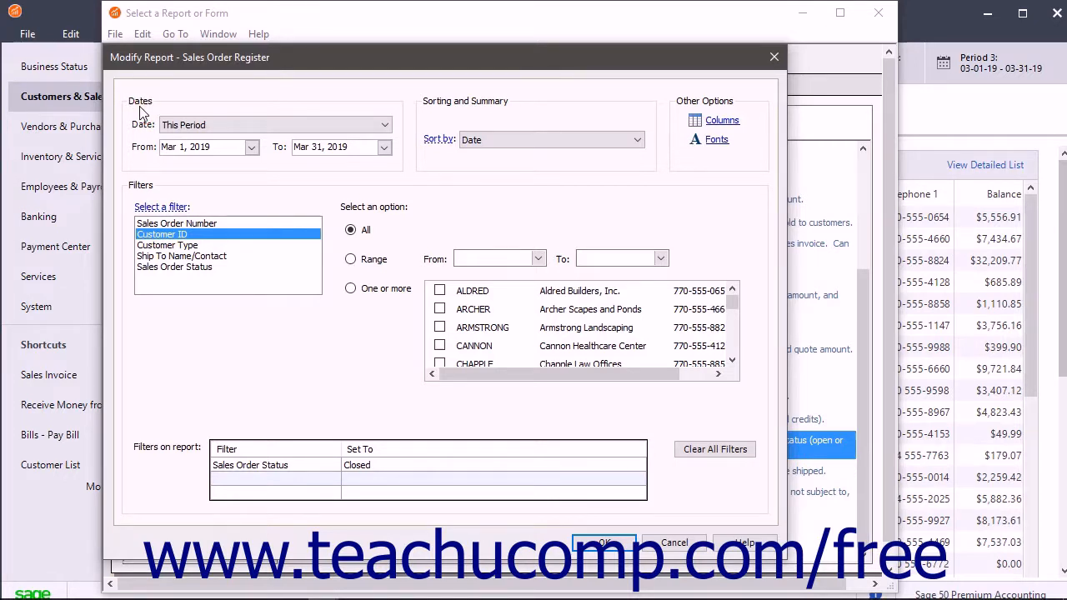
{"action": "mouse_move", "coordinate": [263, 120]}
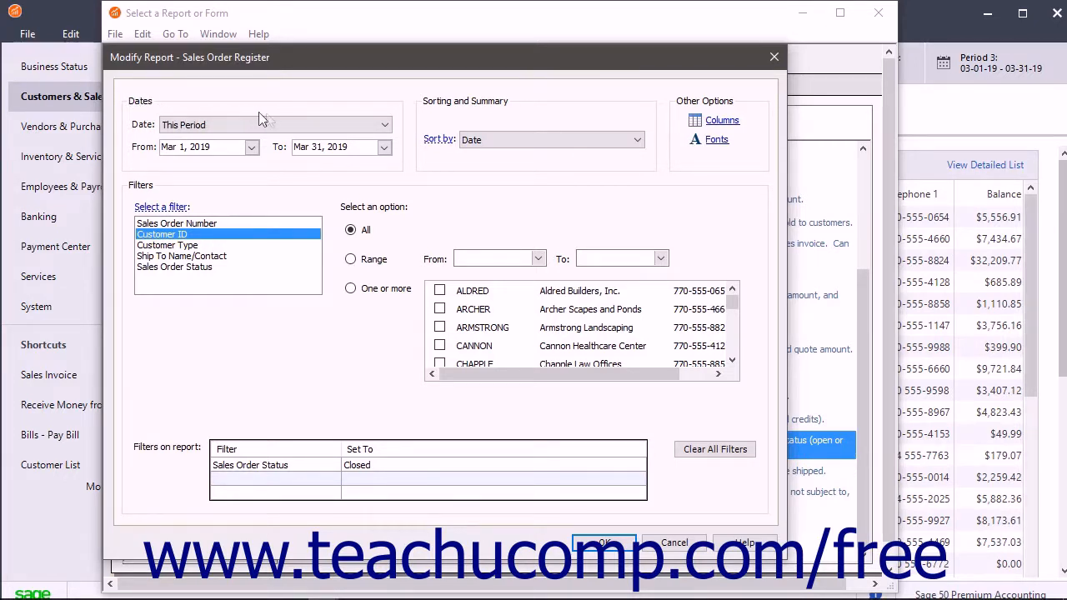
Set the date range to This Period-to-Date, March 1 to March 15, 2019
{"action": "left_click", "coordinate": [383, 123]}
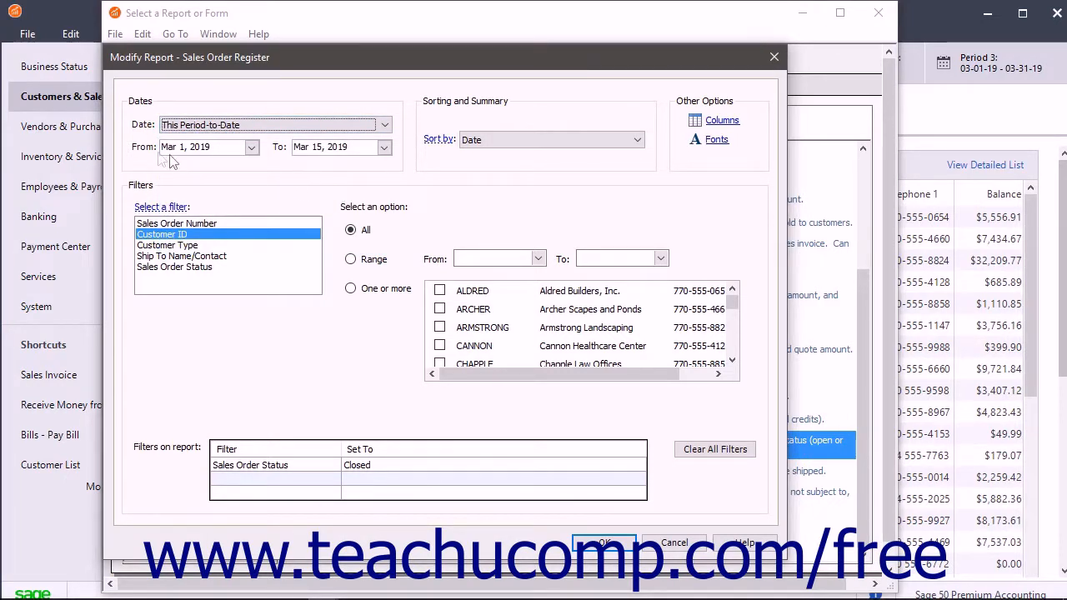
{"action": "mouse_move", "coordinate": [284, 158]}
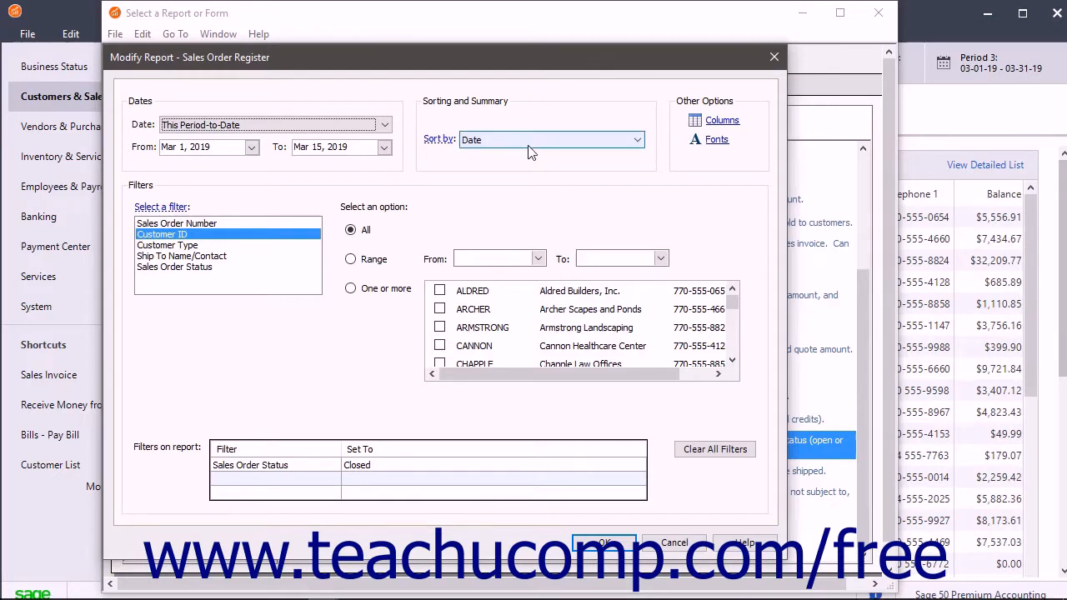
{"action": "mouse_move", "coordinate": [557, 154]}
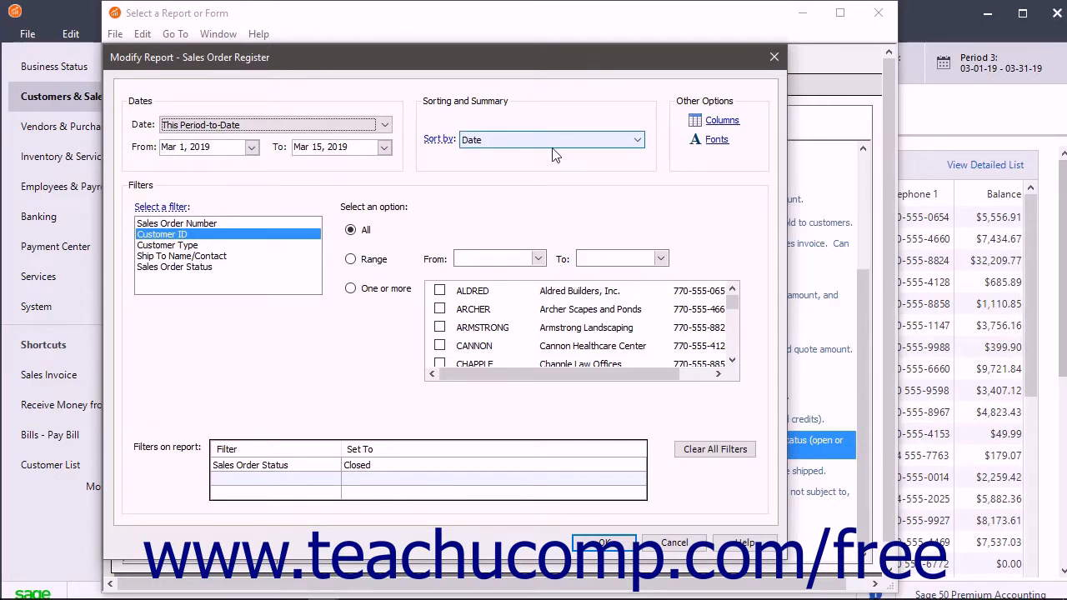
{"action": "left_click", "coordinate": [637, 140]}
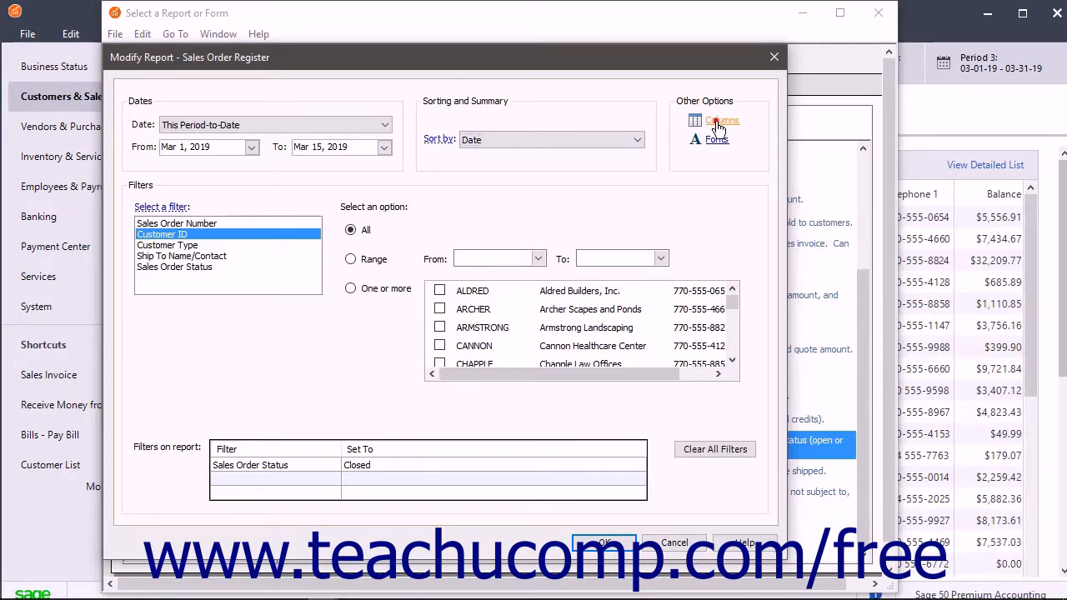
Show the Telephone 1 column and move Customer ID up to column 2 after Sales Order Number
{"action": "left_click", "coordinate": [722, 120]}
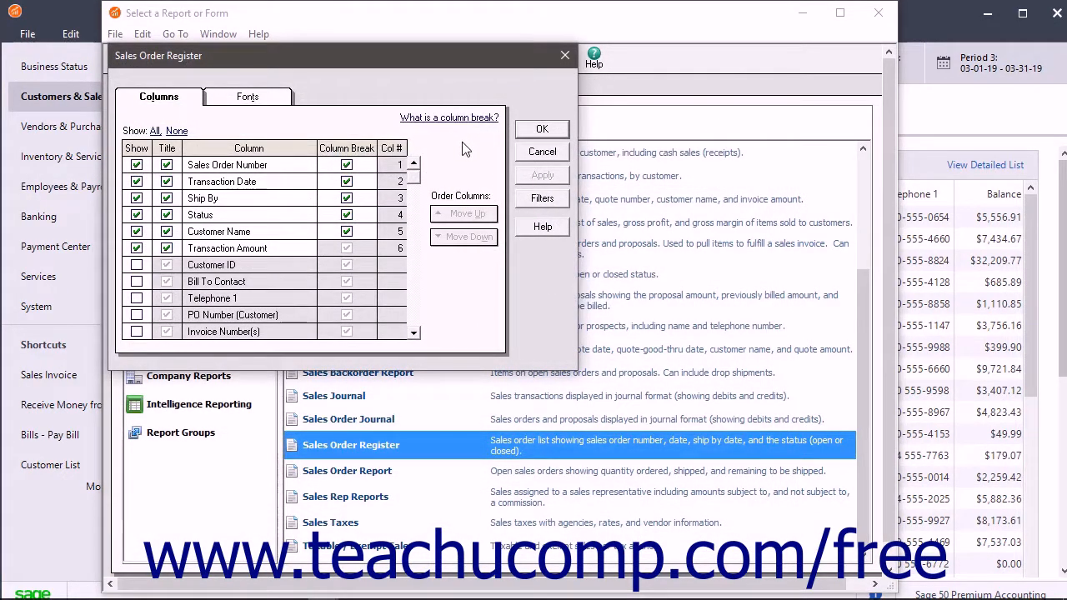
{"action": "mouse_move", "coordinate": [442, 159]}
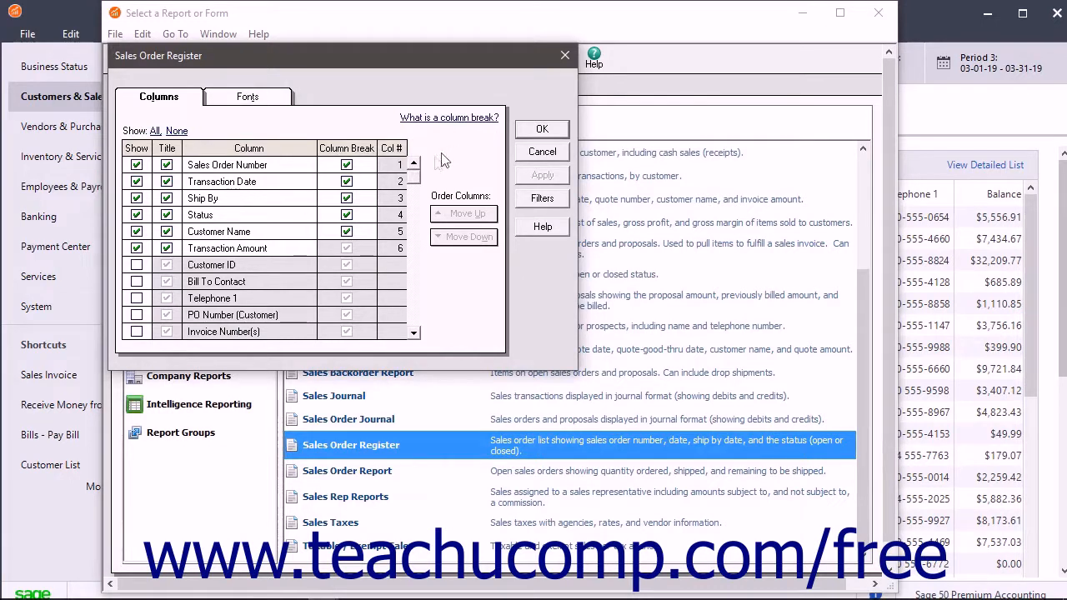
{"action": "mouse_move", "coordinate": [247, 225]}
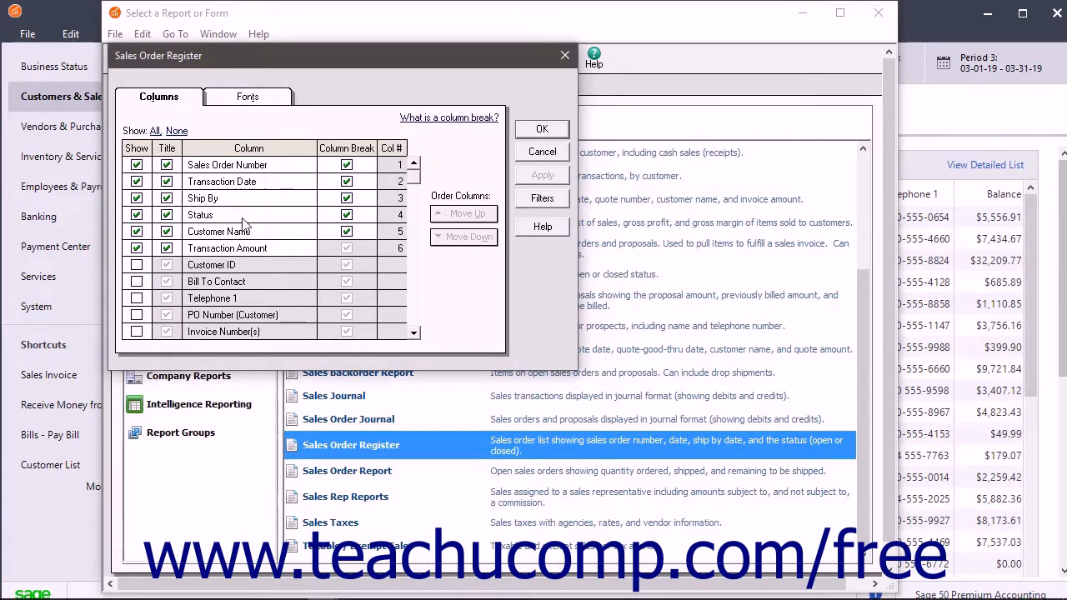
{"action": "left_click", "coordinate": [137, 263]}
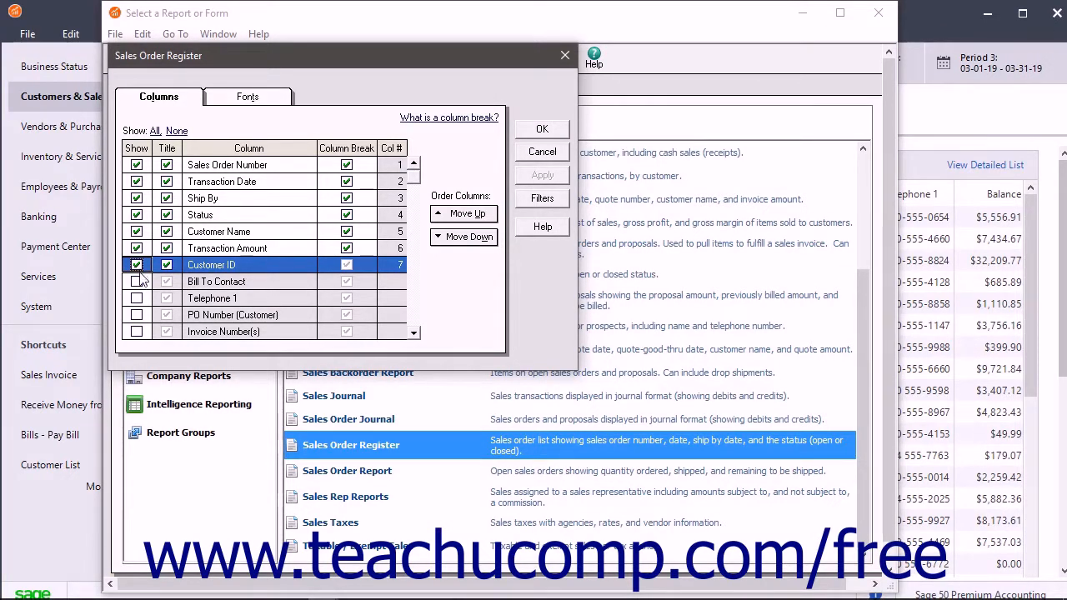
{"action": "left_click", "coordinate": [136, 297]}
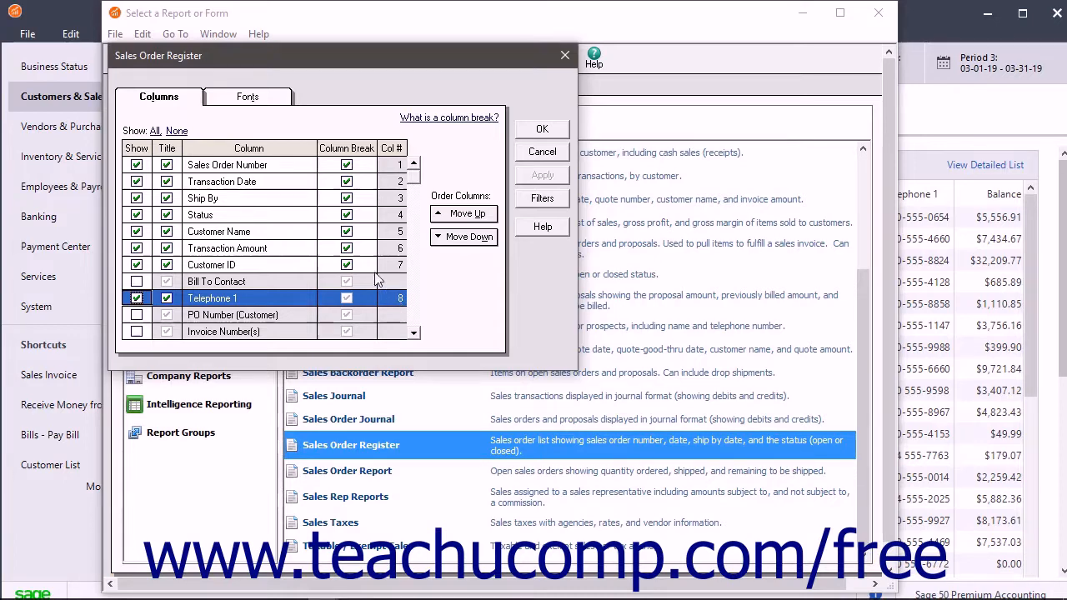
{"action": "left_click", "coordinate": [210, 263]}
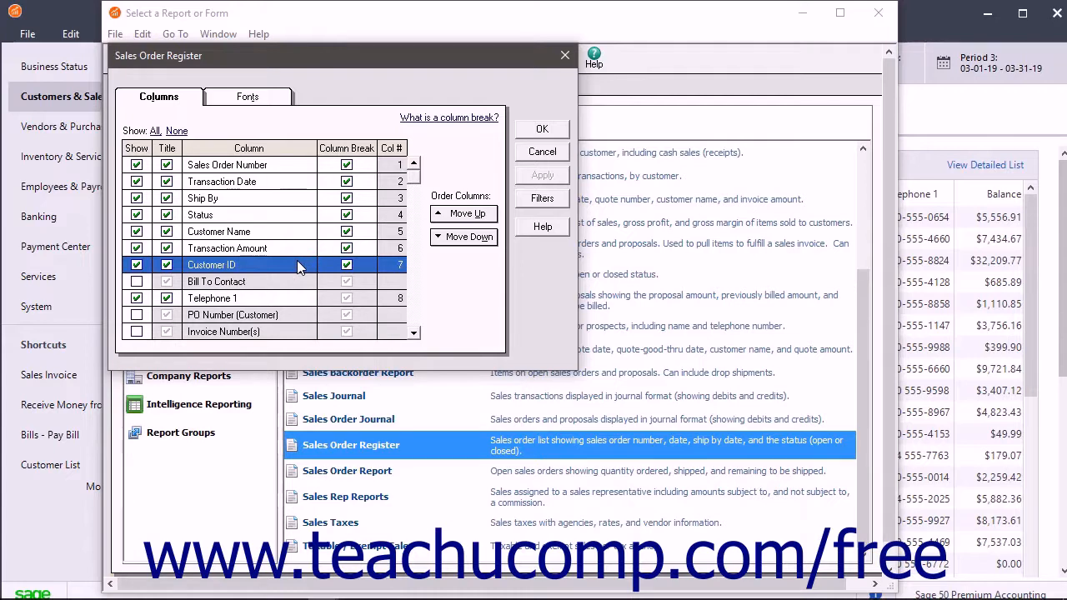
{"action": "left_click", "coordinate": [464, 213]}
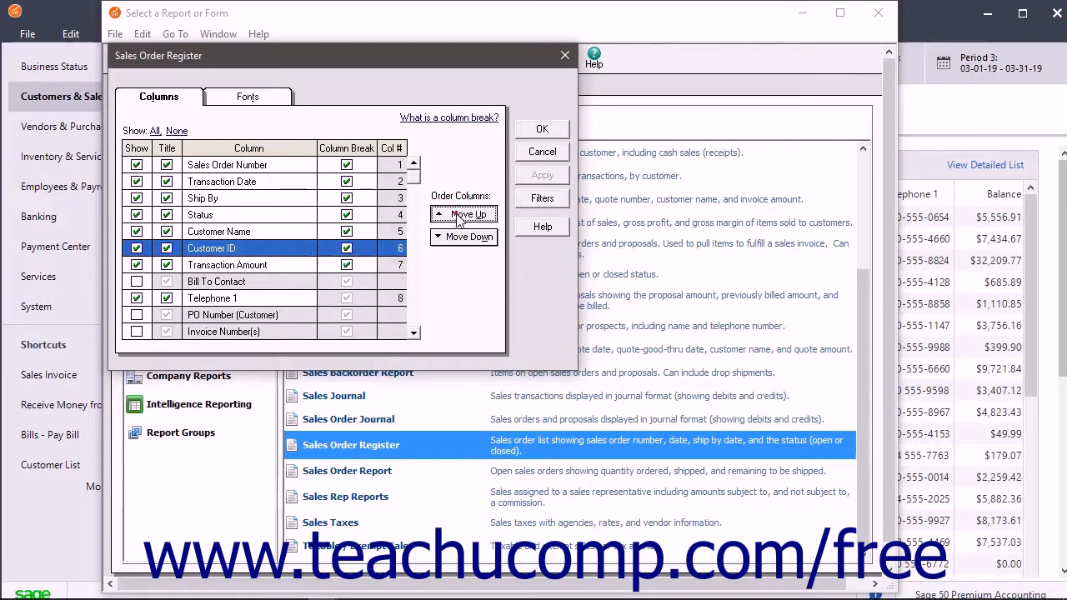
{"action": "left_click", "coordinate": [471, 214]}
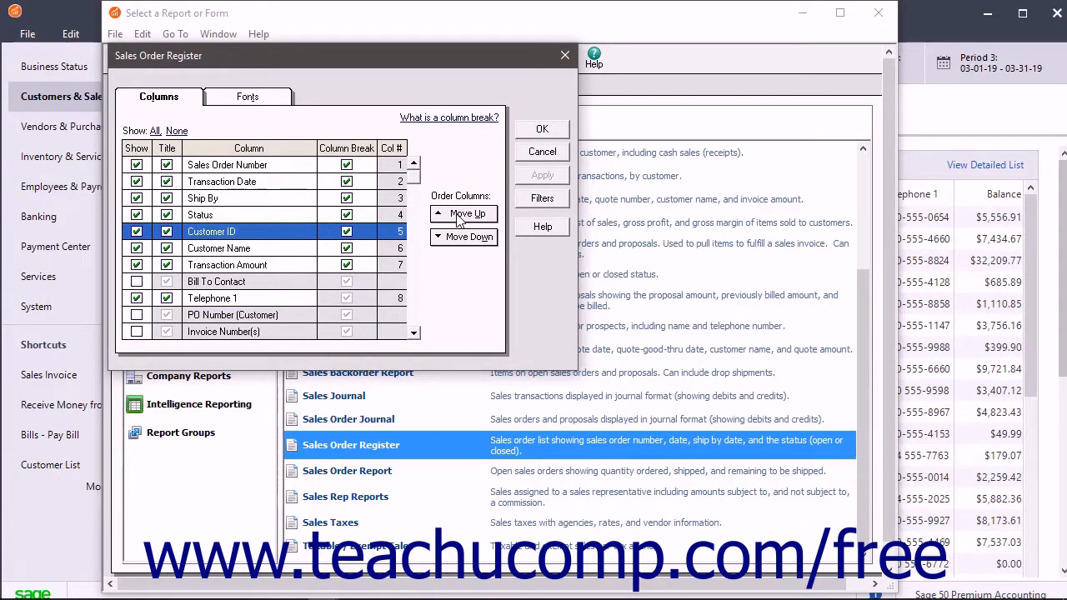
{"action": "left_click", "coordinate": [469, 214]}
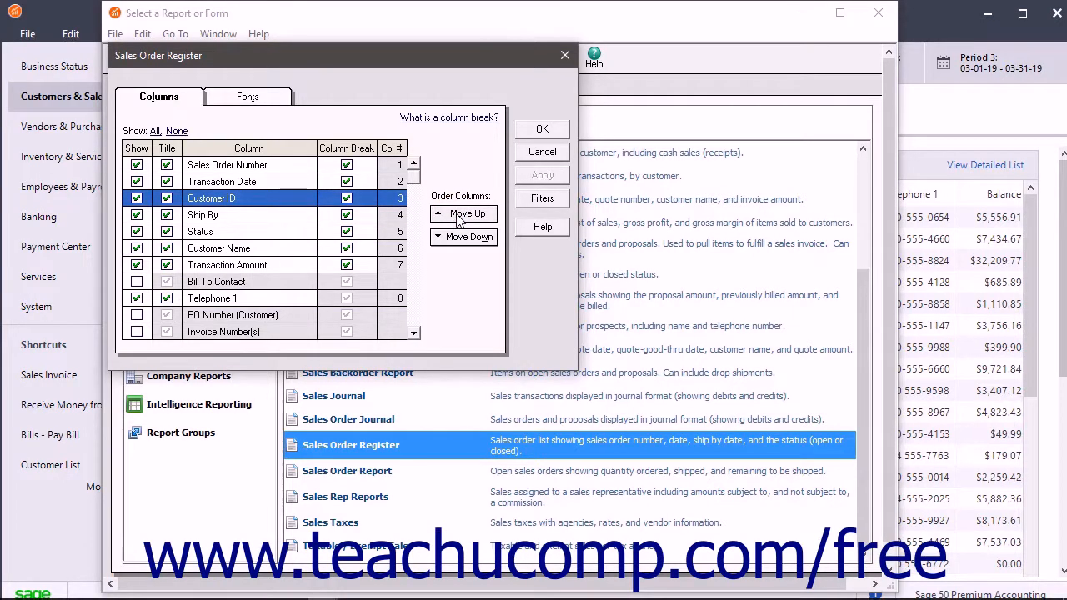
{"action": "left_click", "coordinate": [470, 214]}
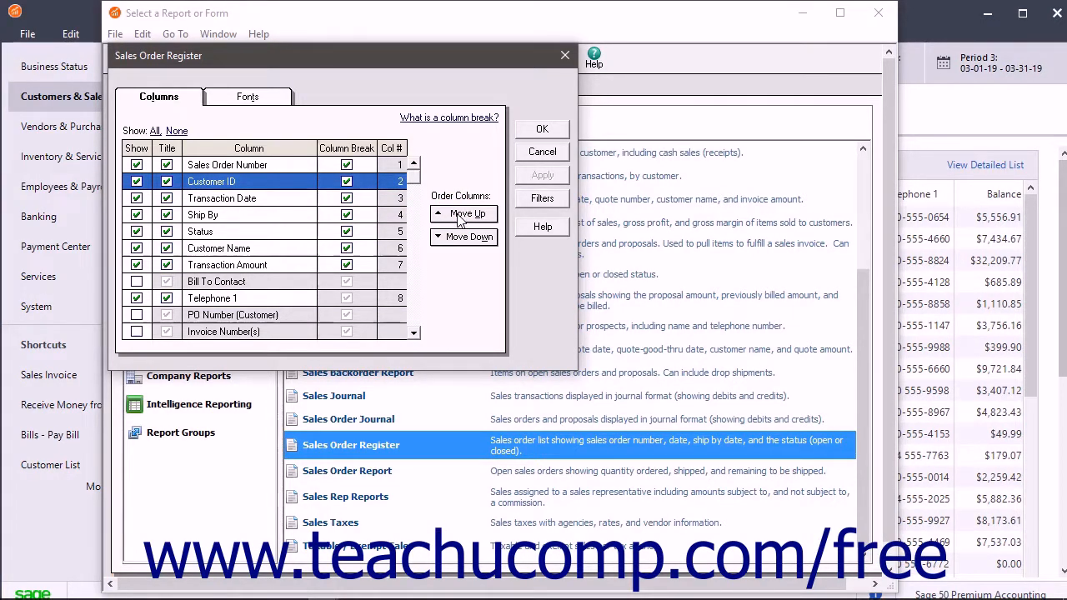
{"action": "mouse_move", "coordinate": [247, 95]}
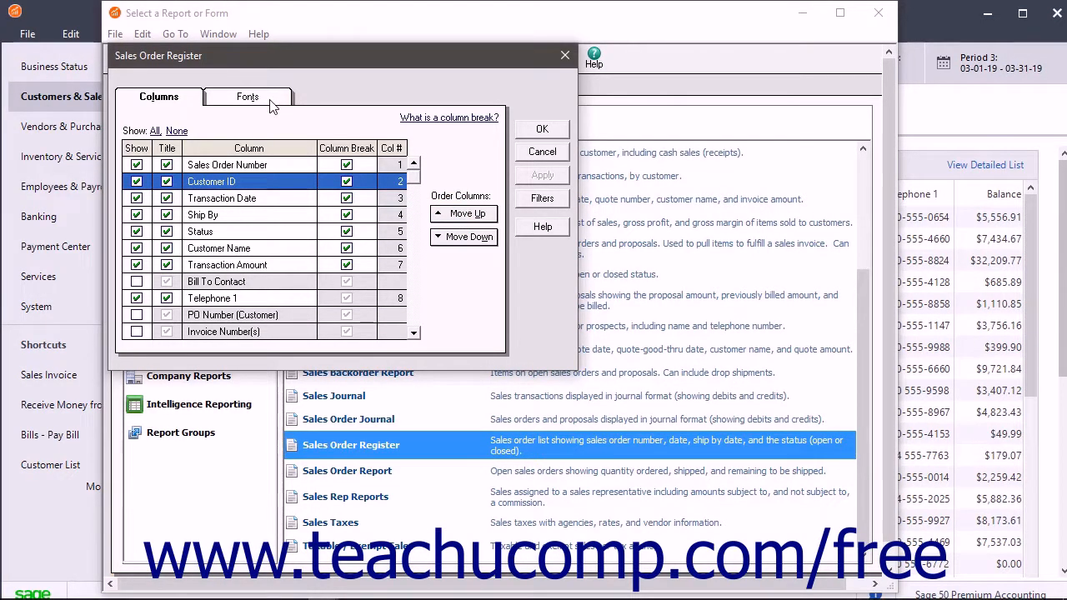
Set Title 1 to Arial 11pt Bold Italic Navy and relabel it Closed Sales Order Register
{"action": "left_click", "coordinate": [246, 96]}
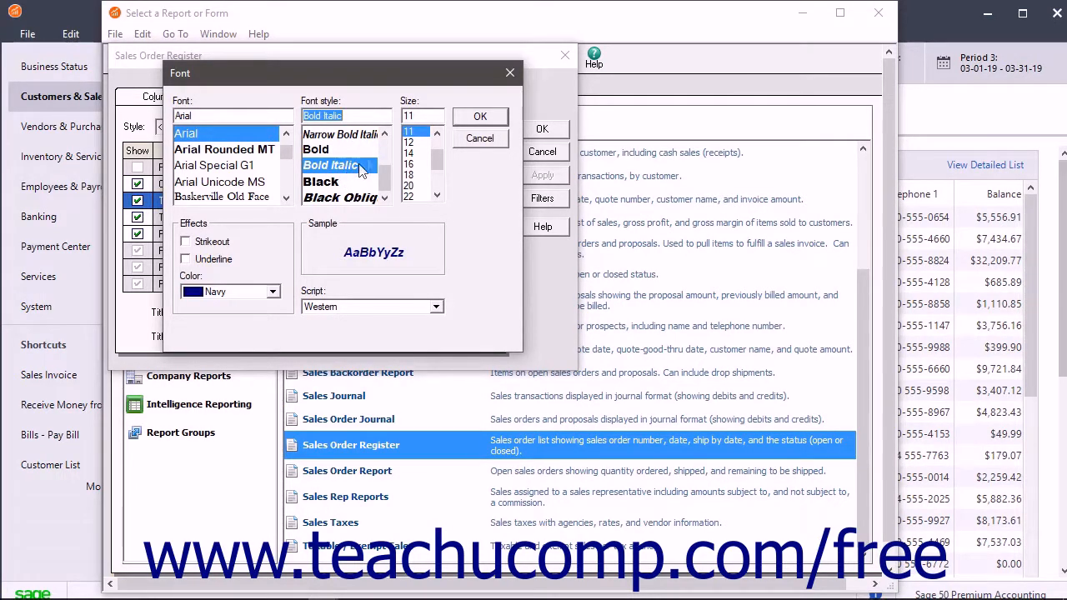
{"action": "left_click", "coordinate": [480, 117]}
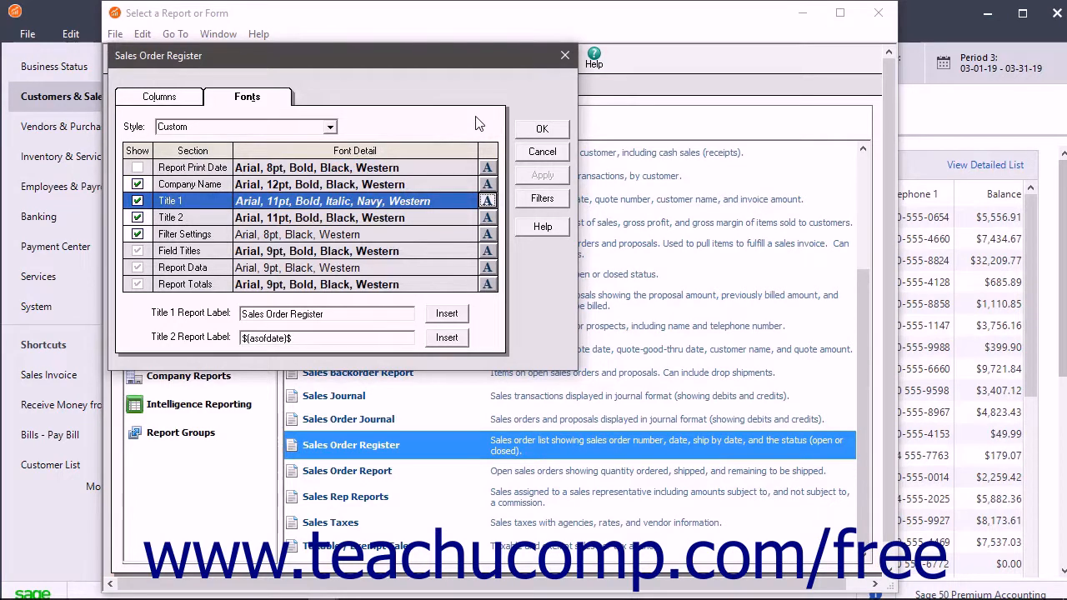
{"action": "mouse_move", "coordinate": [467, 133]}
{"action": "type", "text": "Closed "}
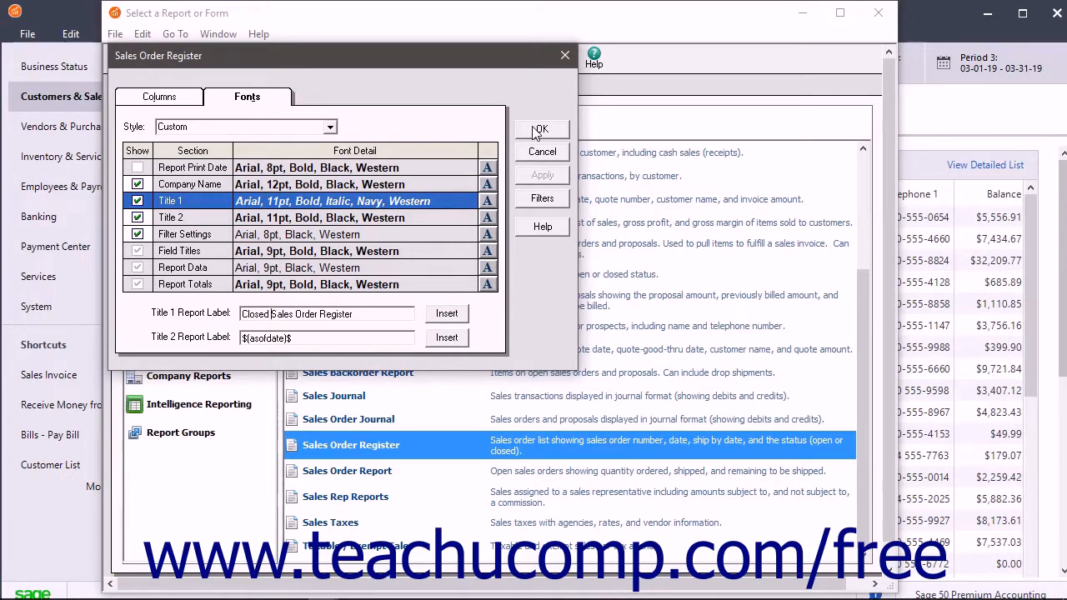
Display the Closed Sales Order Register showing three closed orders totaling 5,485.90
{"action": "left_click", "coordinate": [541, 130]}
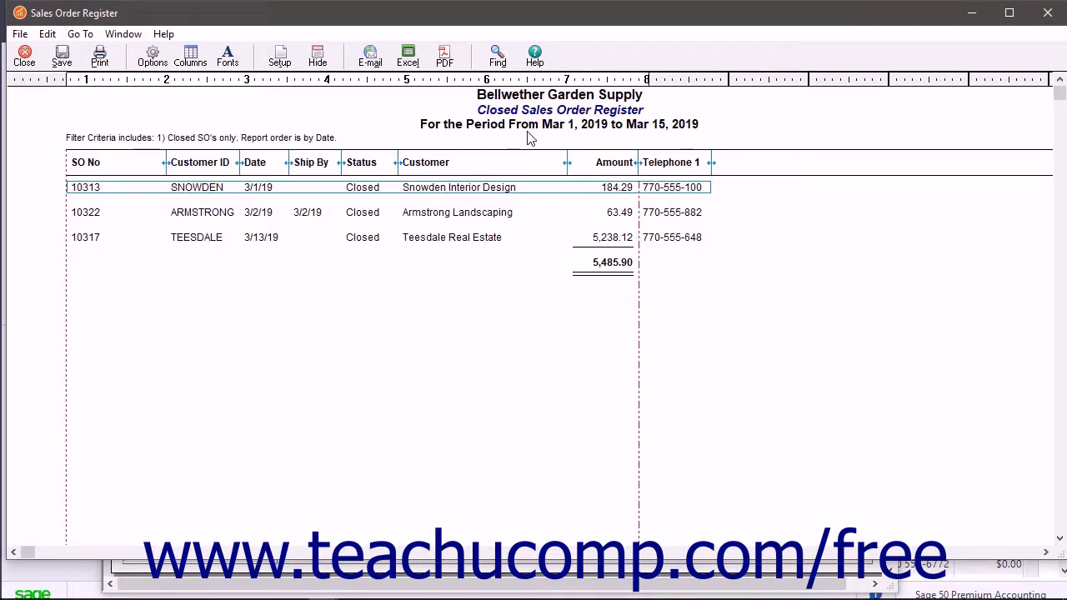
{"action": "mouse_move", "coordinate": [542, 139]}
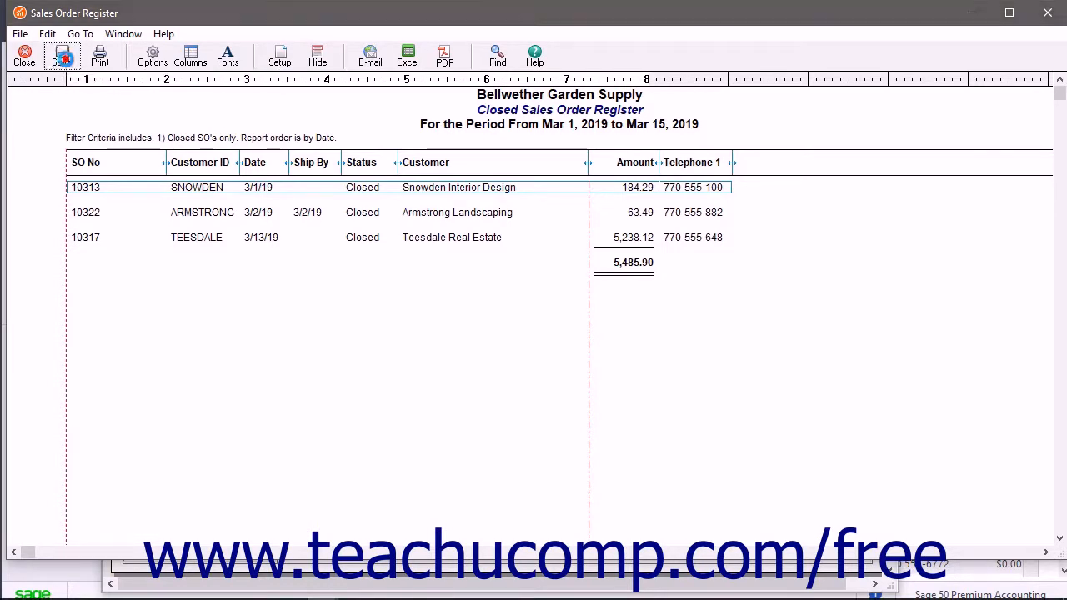
Save the customized report as 'Closed Sales Orders Report'
{"action": "left_click", "coordinate": [62, 57]}
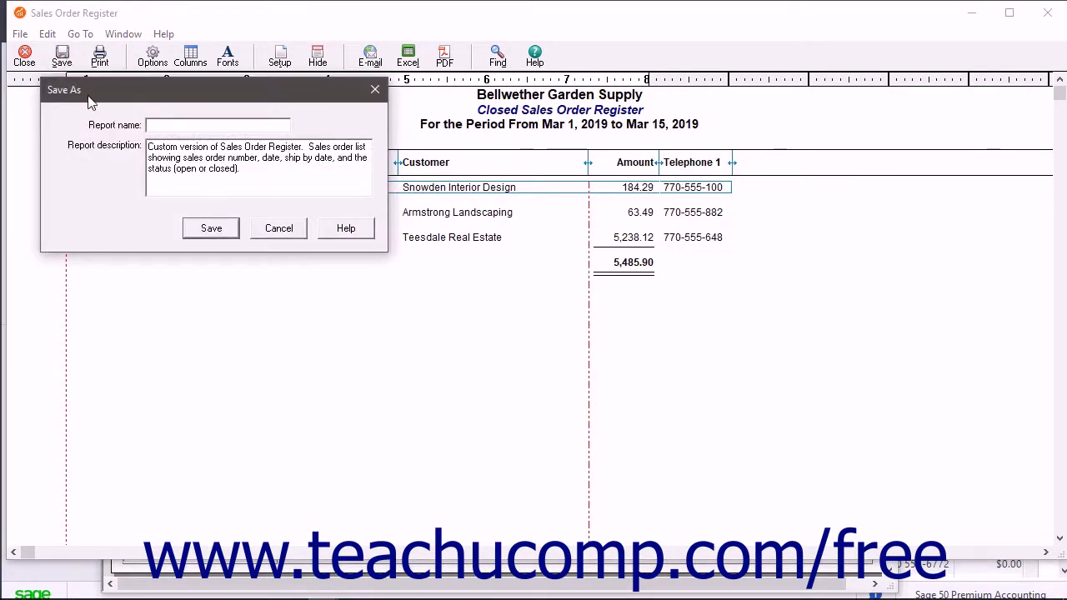
{"action": "left_click", "coordinate": [216, 126]}
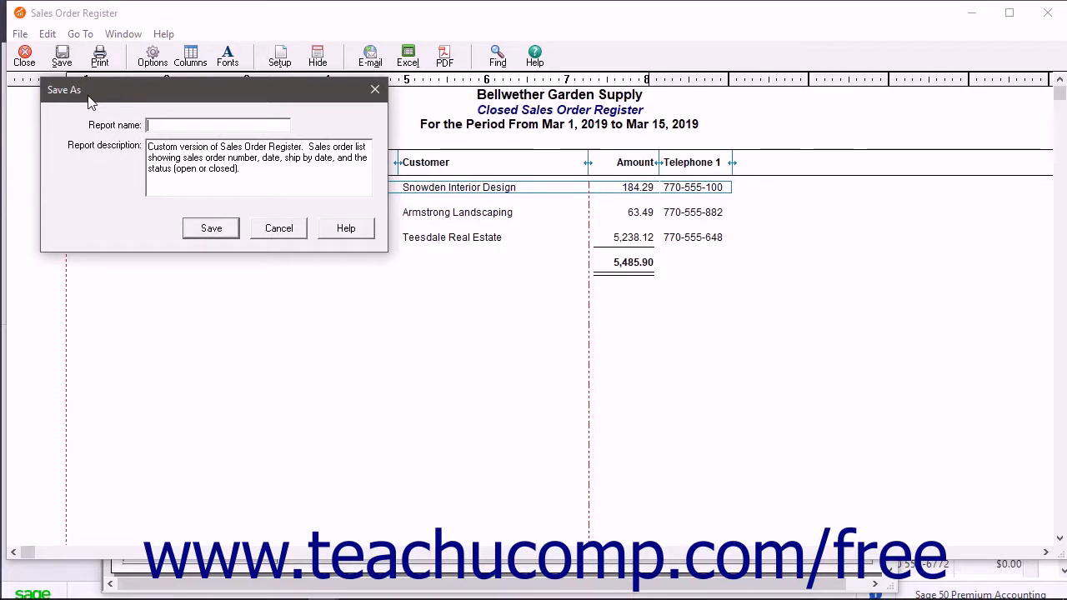
{"action": "type", "text": "Cl"}
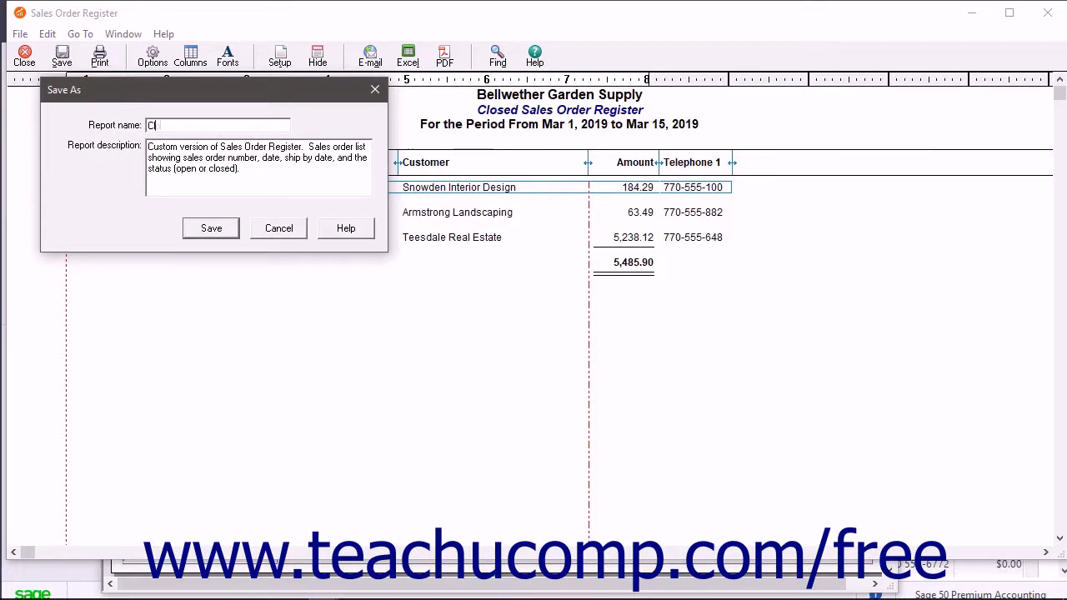
{"action": "type", "text": "losed Sales Orders Report"}
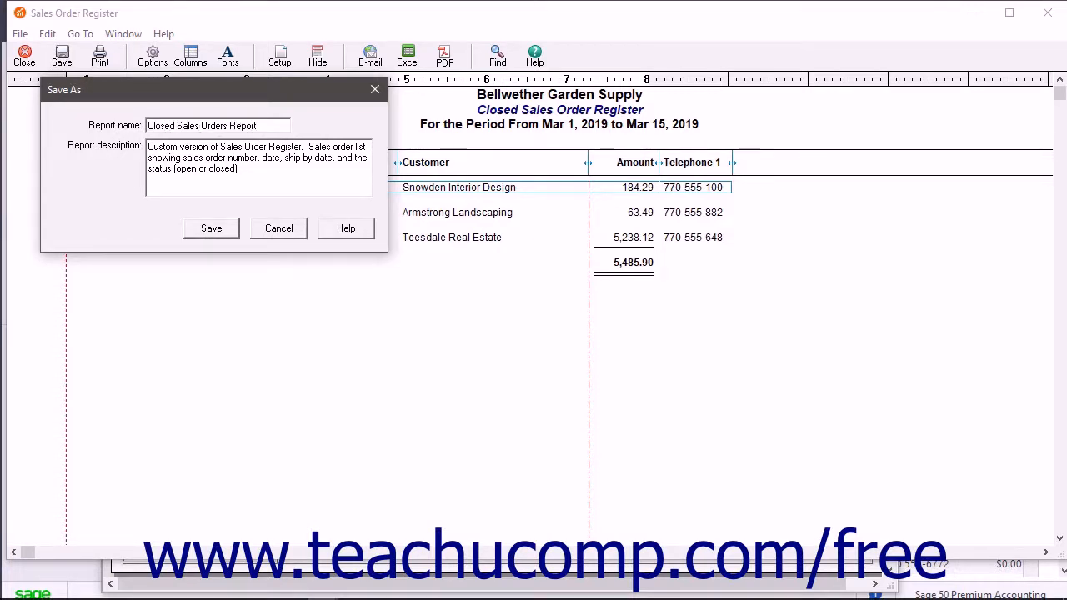
{"action": "triple_click", "coordinate": [258, 156]}
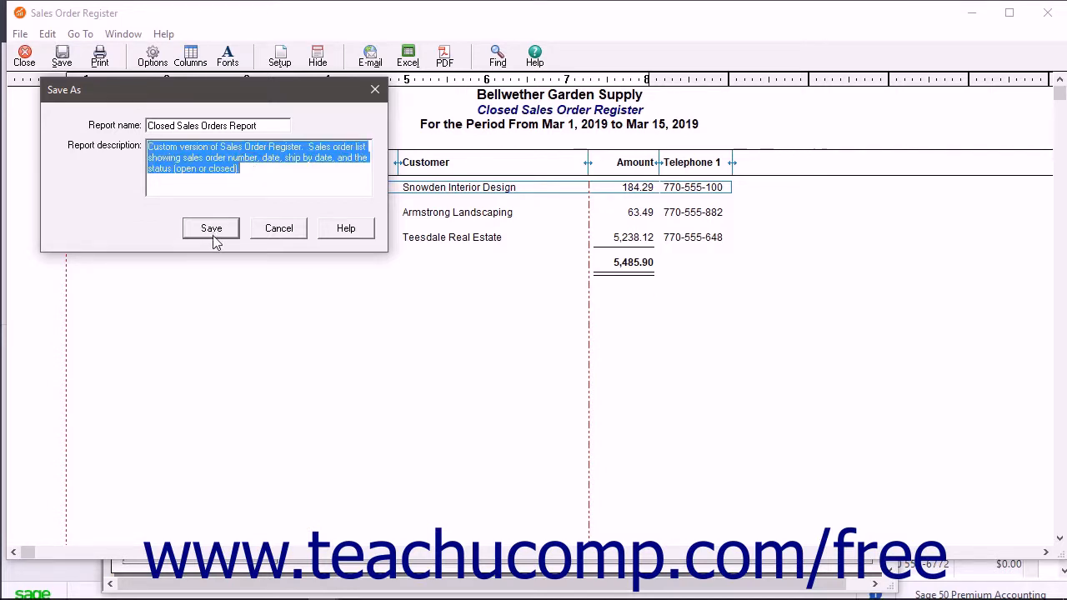
{"action": "left_click", "coordinate": [210, 227]}
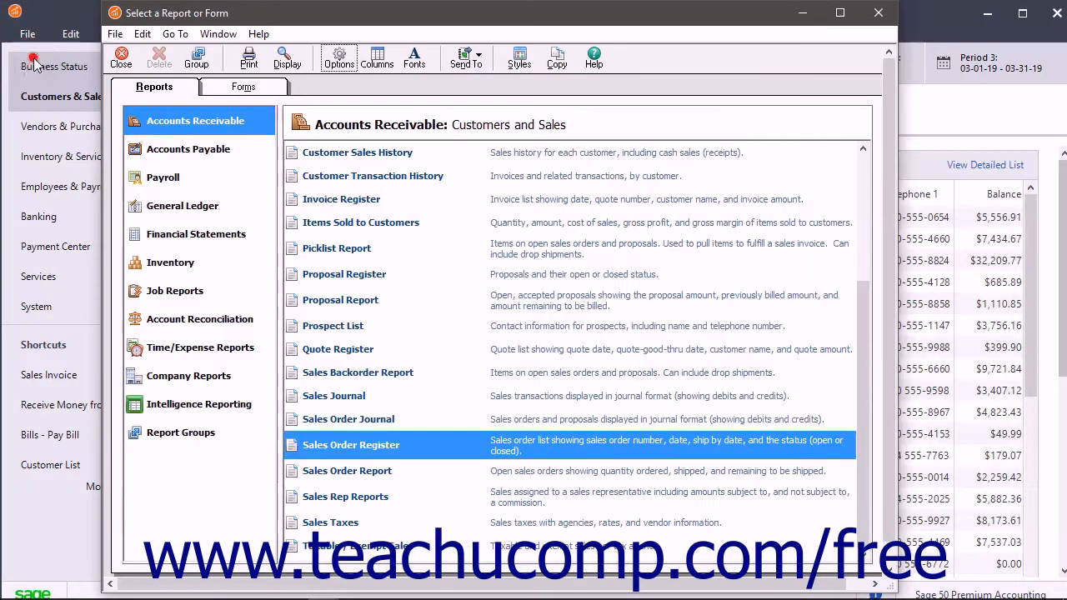
Locate Closed Sales Orders Report at the top of the Accounts Receivable report list
{"action": "scroll", "scroll_direction": "up", "scroll_amount": 3}
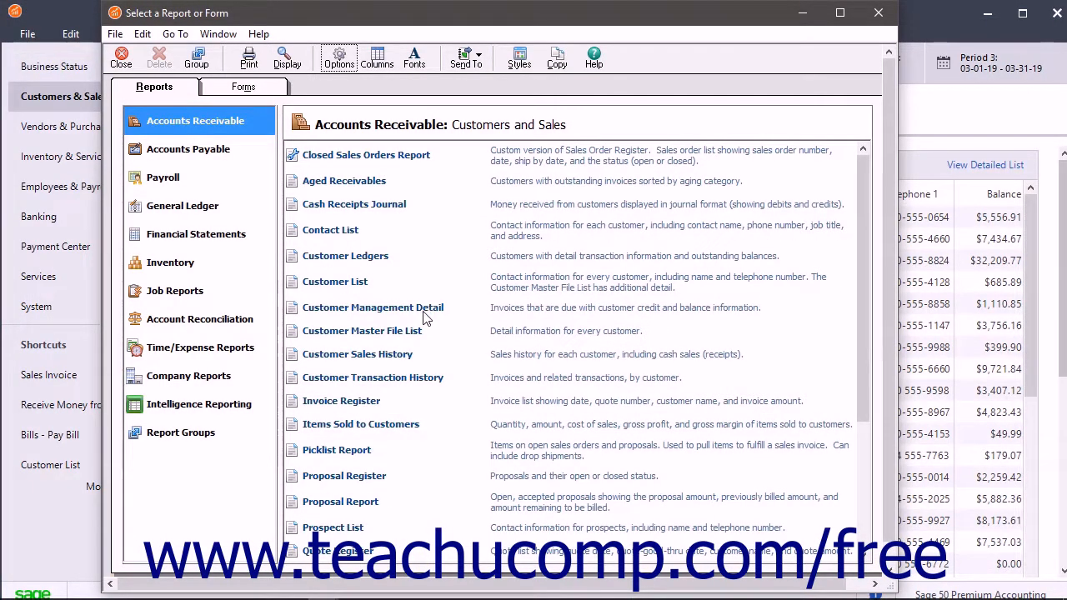
{"action": "mouse_move", "coordinate": [434, 290]}
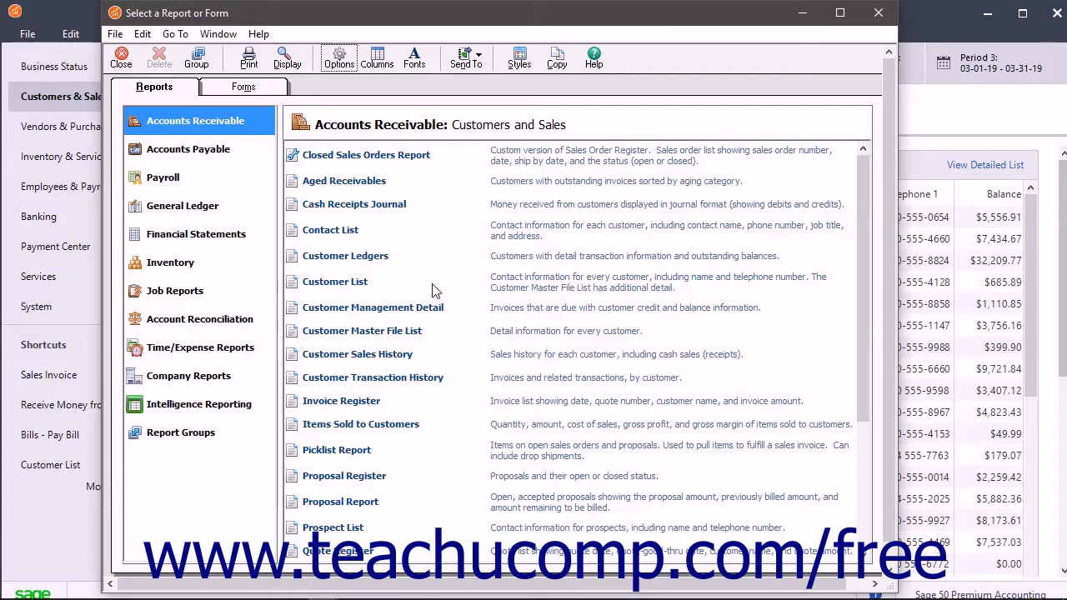
{"action": "left_click", "coordinate": [367, 155]}
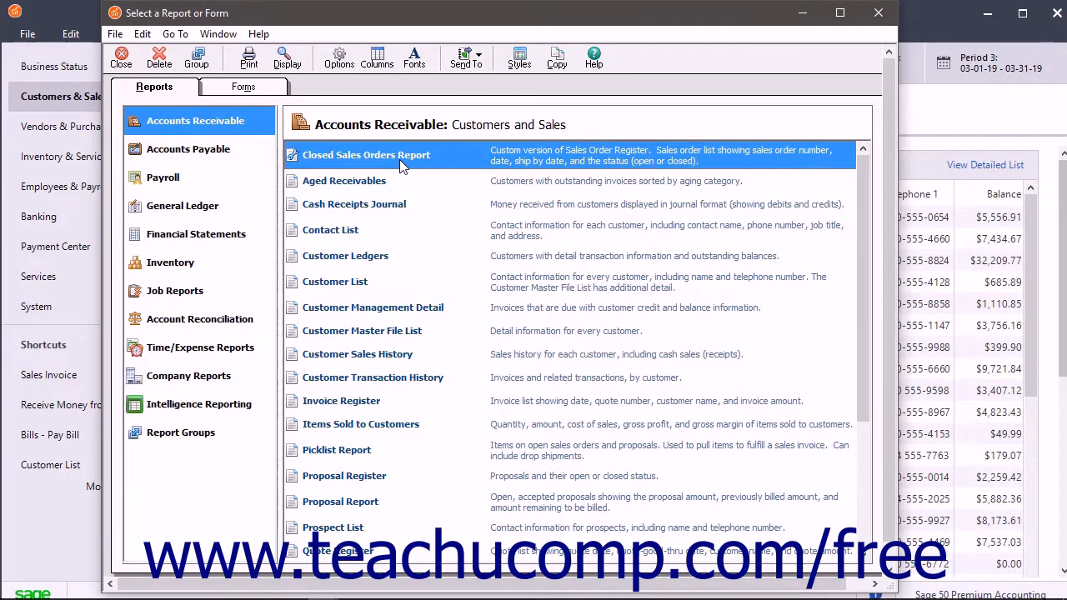
{"action": "mouse_move", "coordinate": [280, 170]}
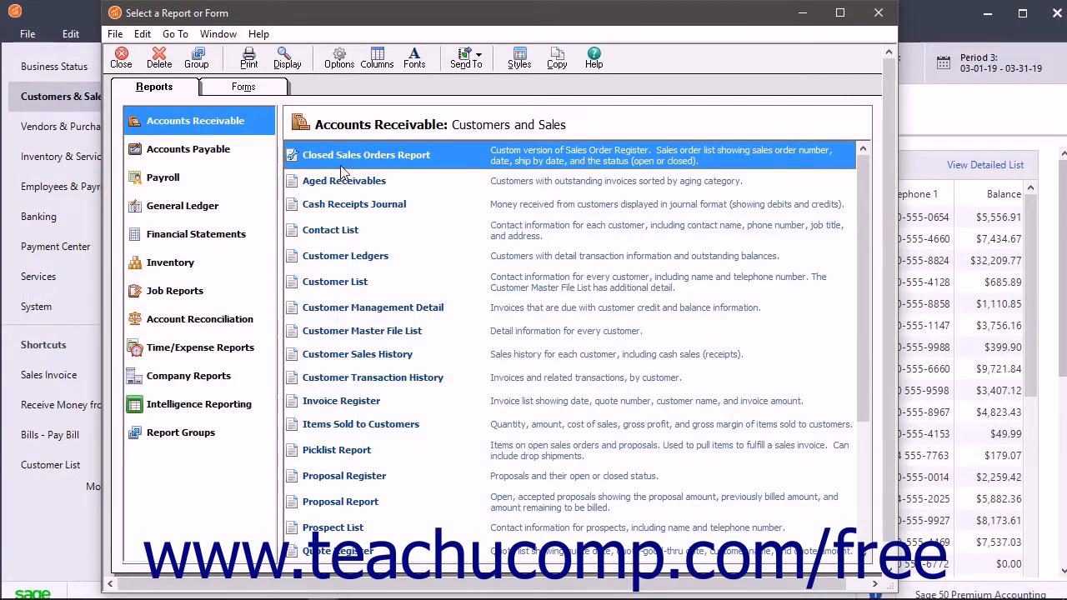
{"action": "left_click", "coordinate": [344, 180]}
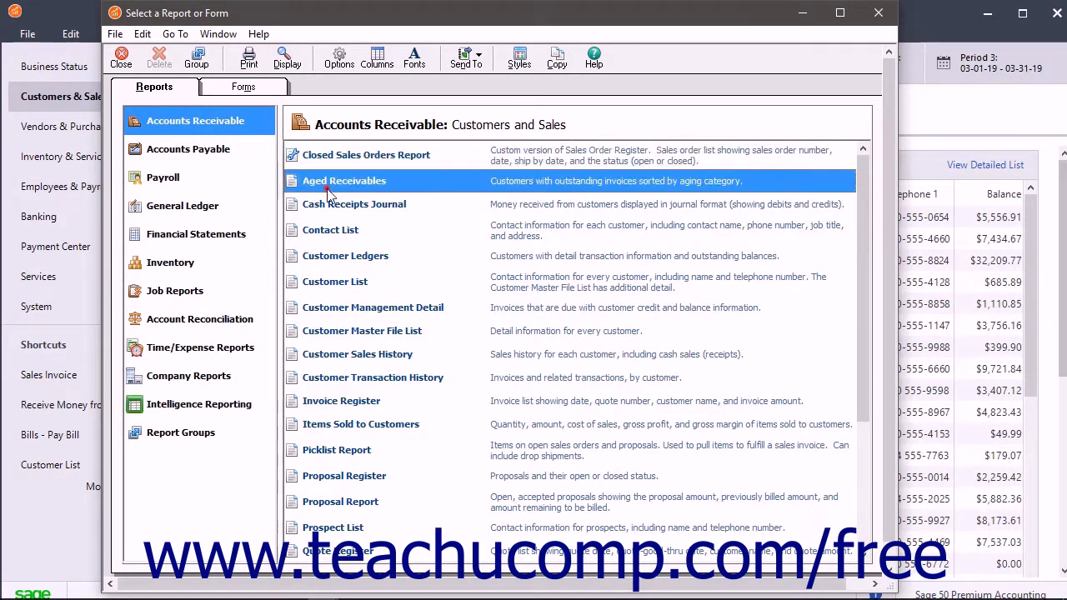
{"action": "mouse_move", "coordinate": [371, 160]}
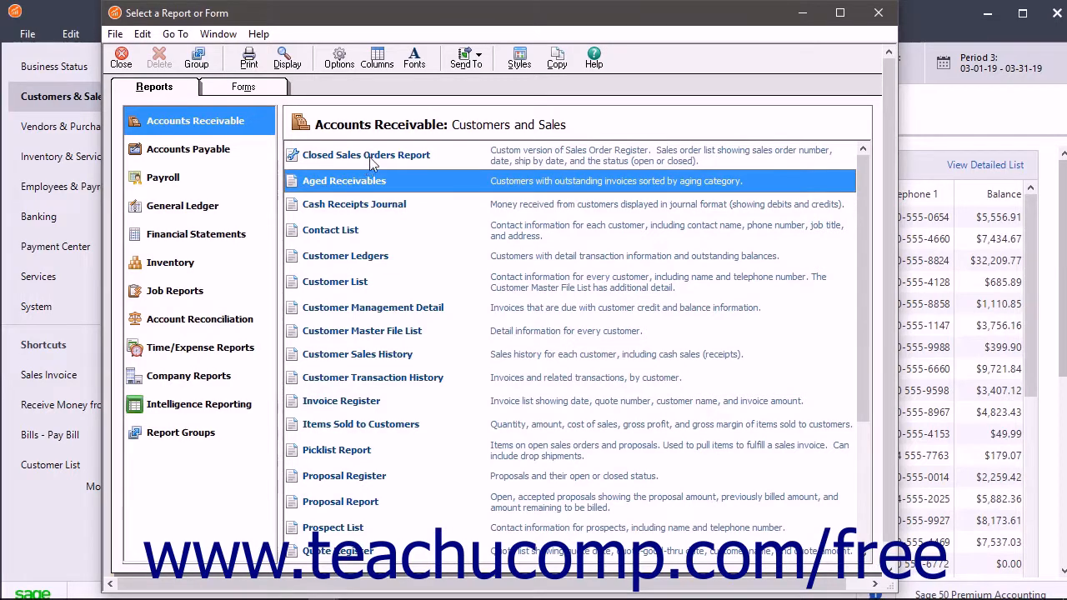